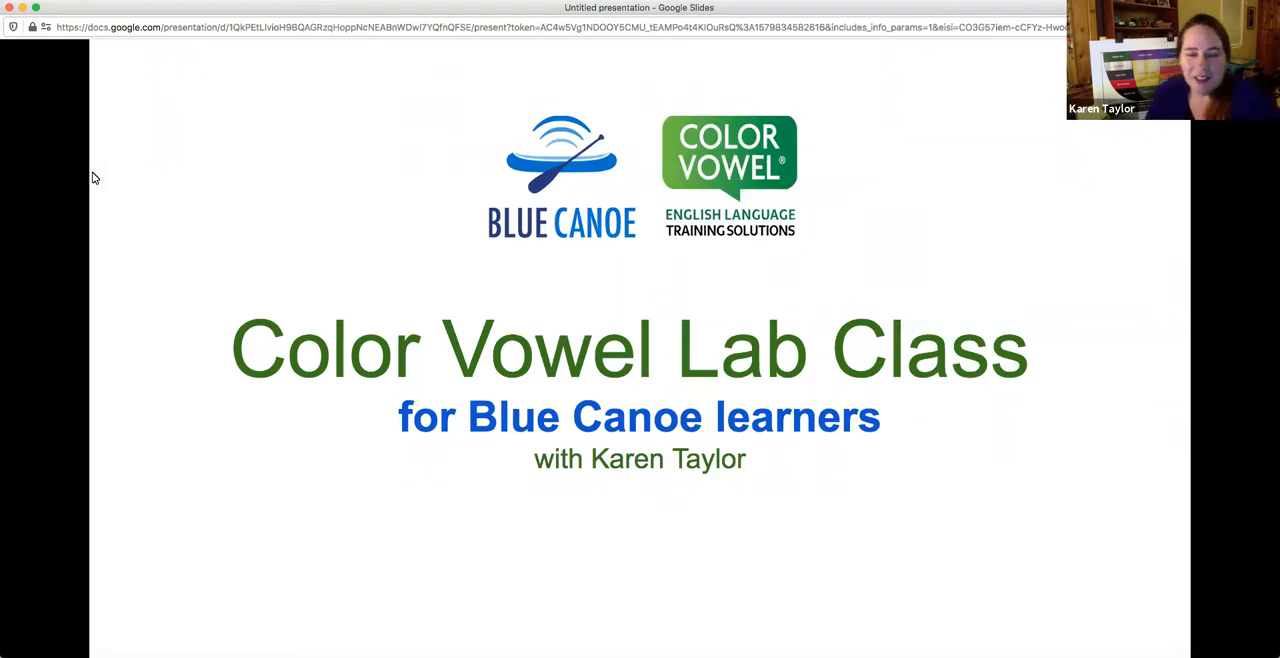
{"action": "mouse_move", "coordinate": [113, 110]}
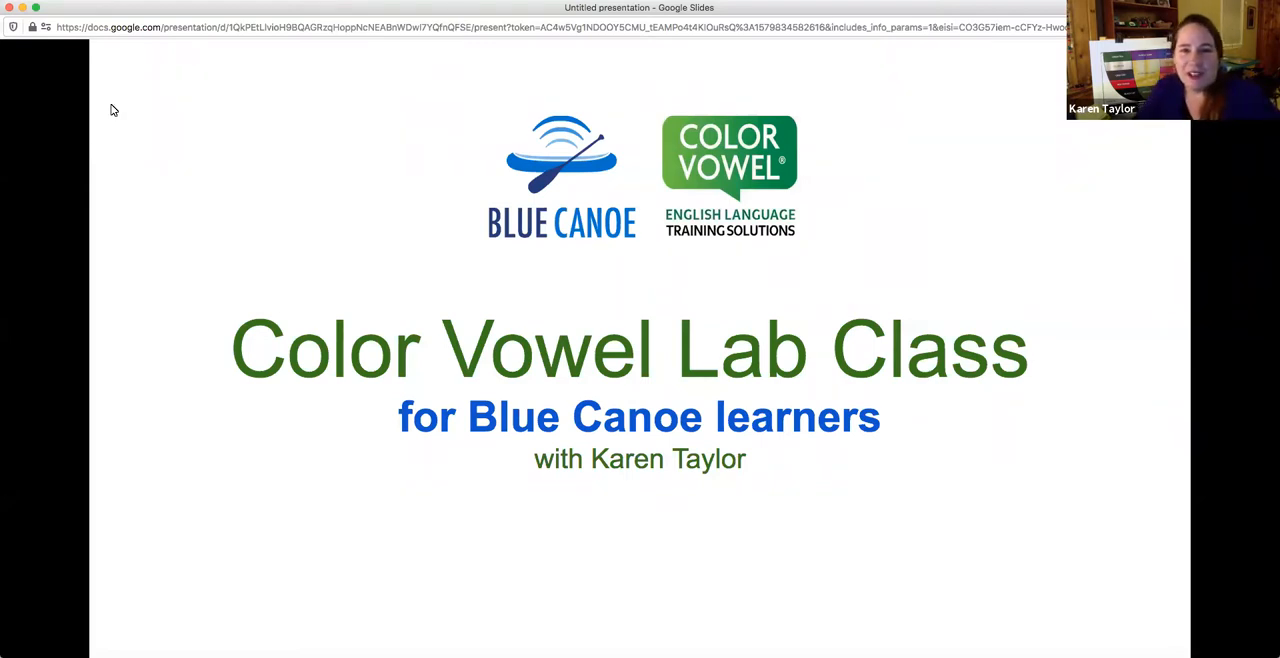
{"action": "mouse_move", "coordinate": [341, 144]}
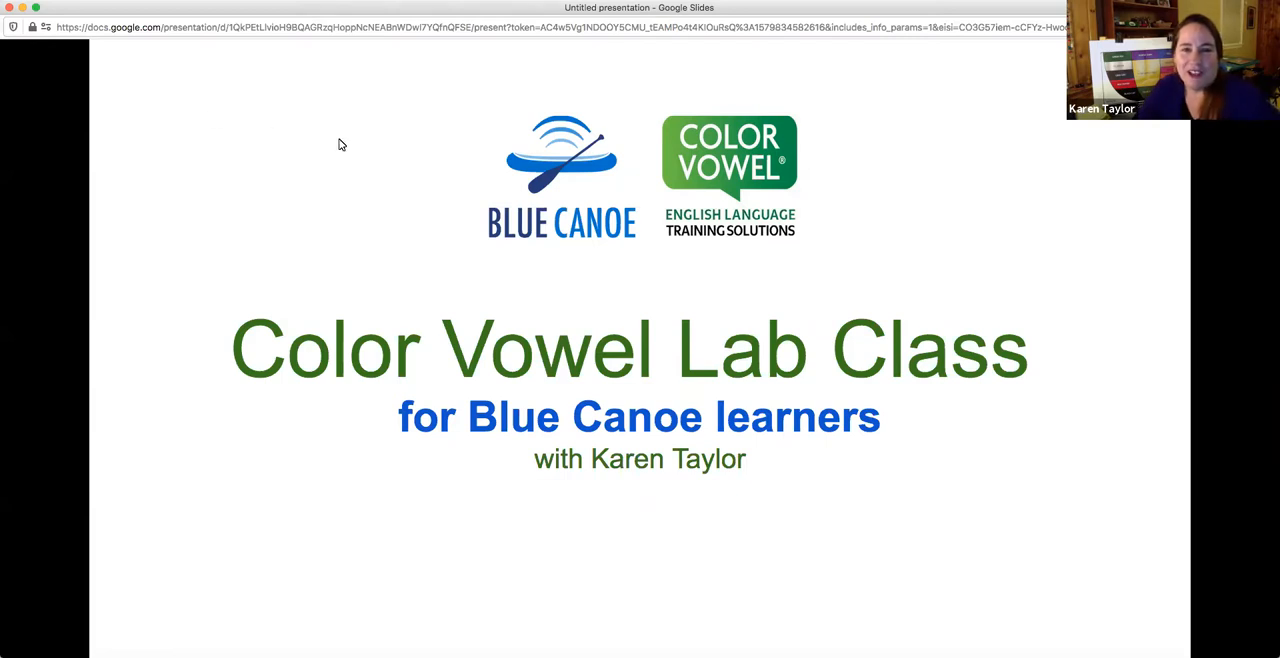
Step: Advance from the Color Vowel Lab Class title to the Color Vowels in the real world slide
{"action": "key", "text": "right"}
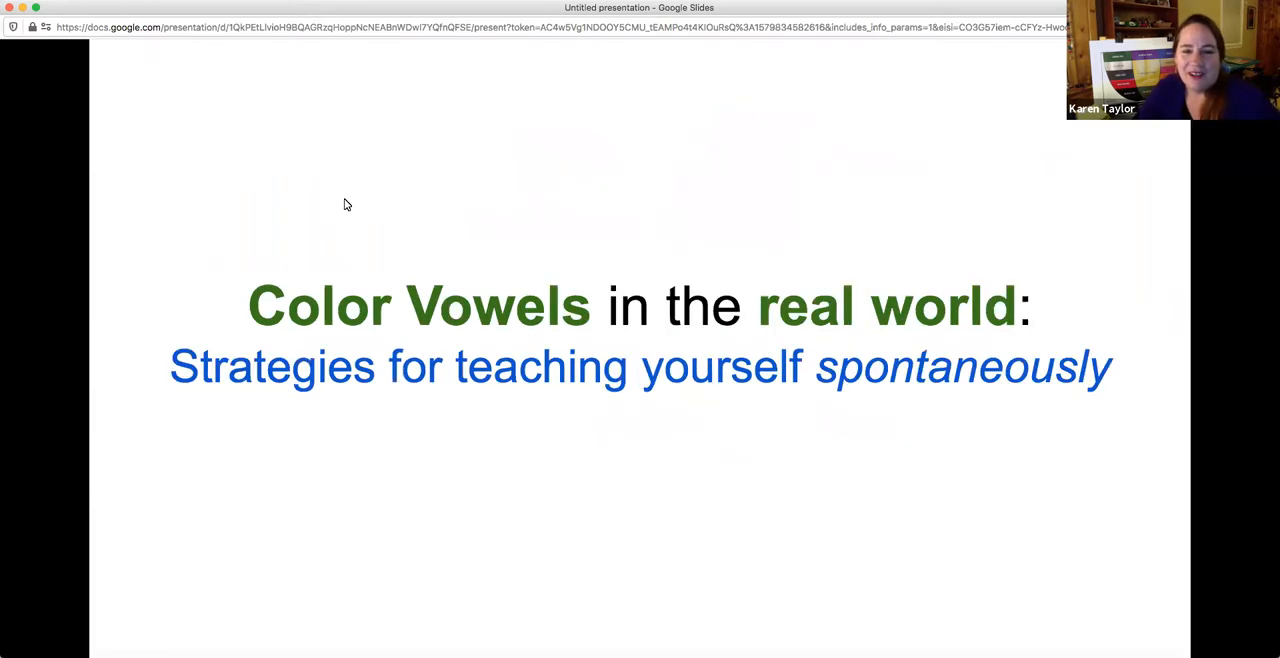
{"action": "mouse_move", "coordinate": [607, 215]}
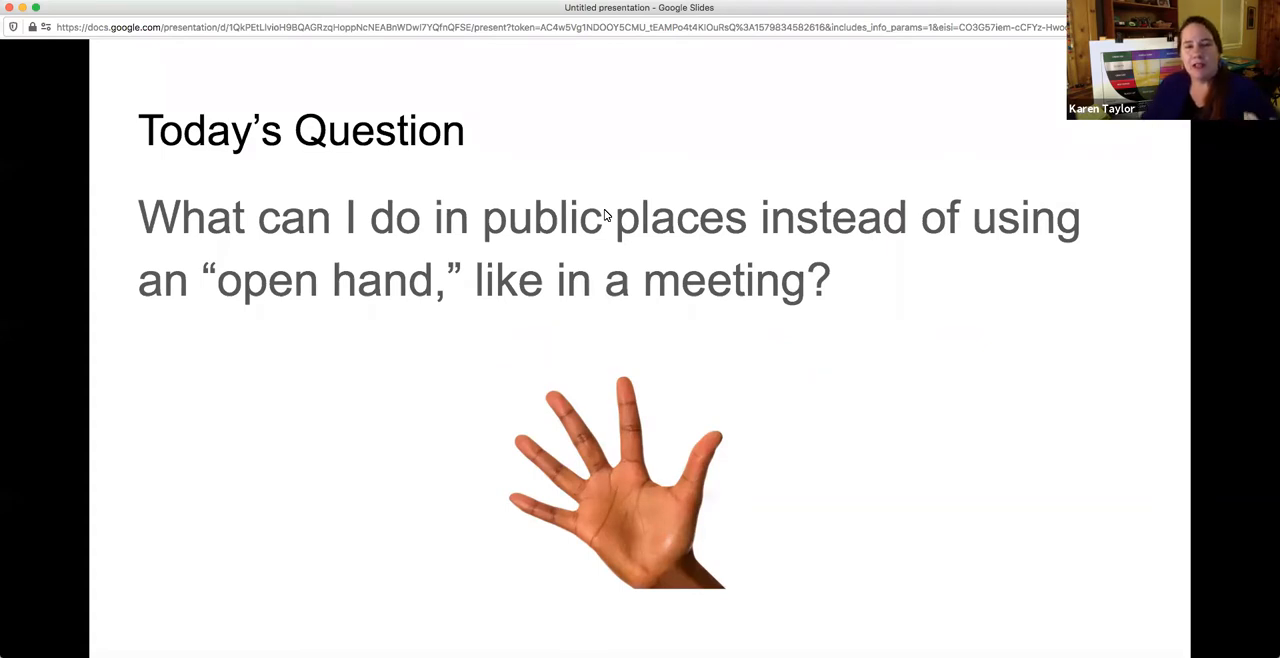
{"action": "mouse_move", "coordinate": [568, 198]}
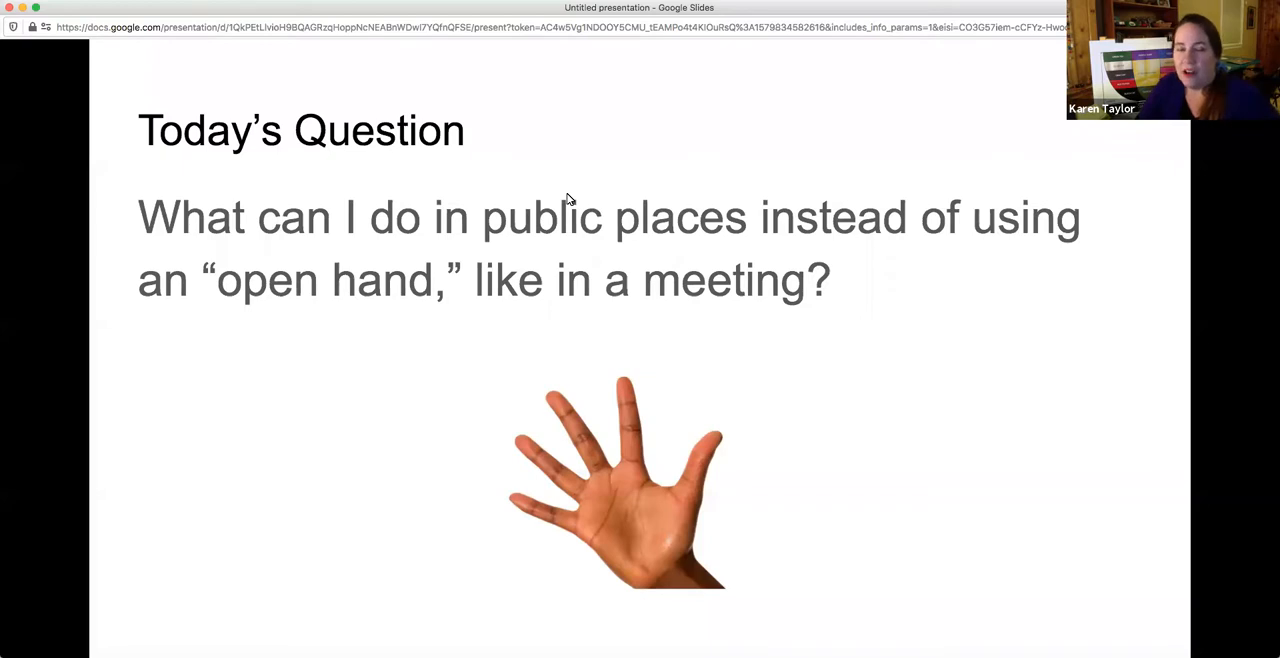
Step: Advance past the Today's Question slide to the Open Hand recap slide
{"action": "key", "text": "Right"}
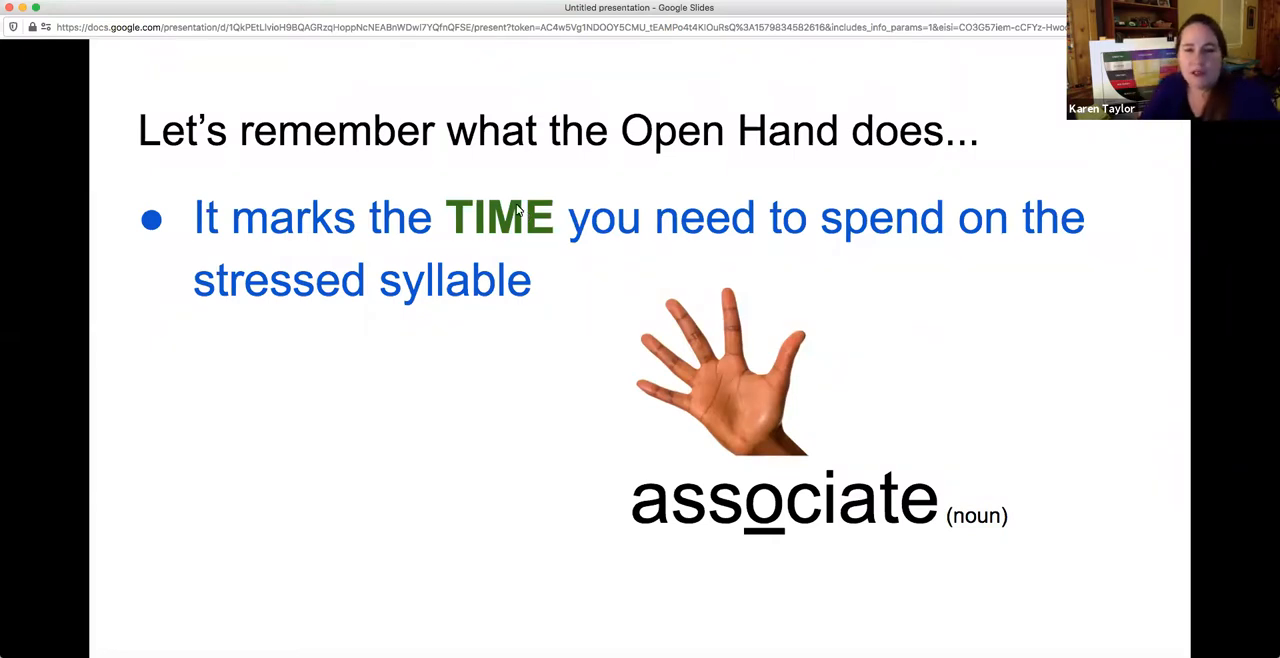
Step: Reveal the second Open Hand point about performing tricky vowel sounds
{"action": "key", "text": "Right"}
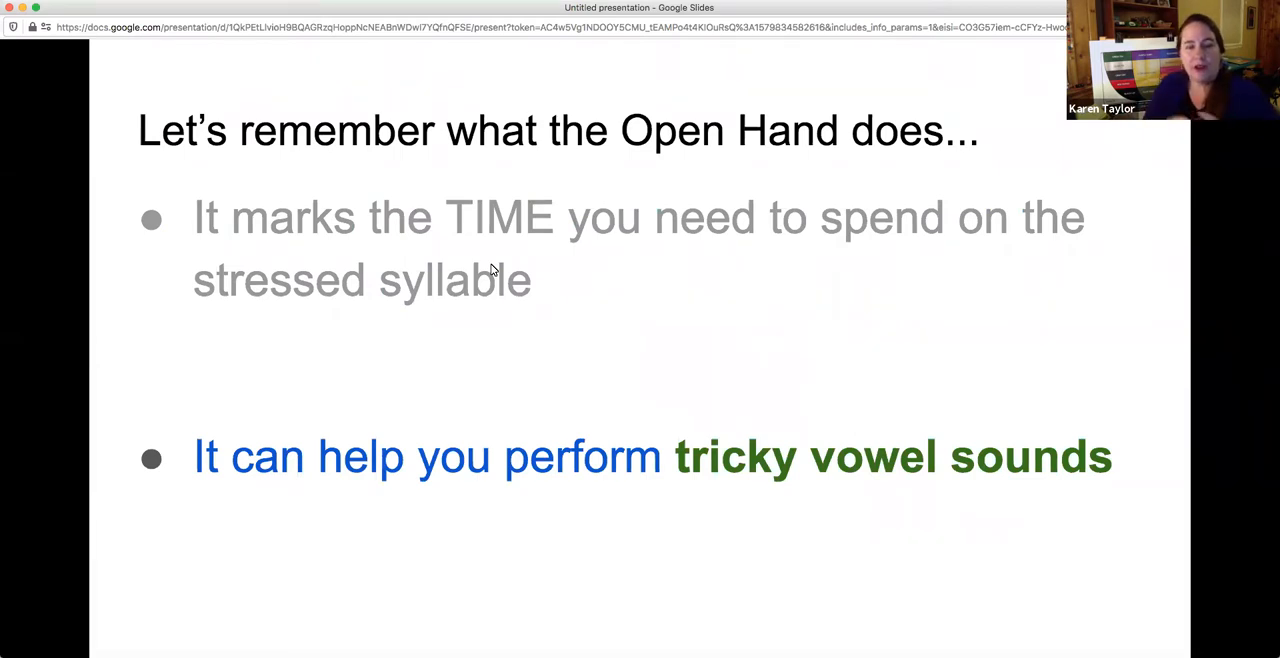
{"action": "mouse_move", "coordinate": [485, 292]}
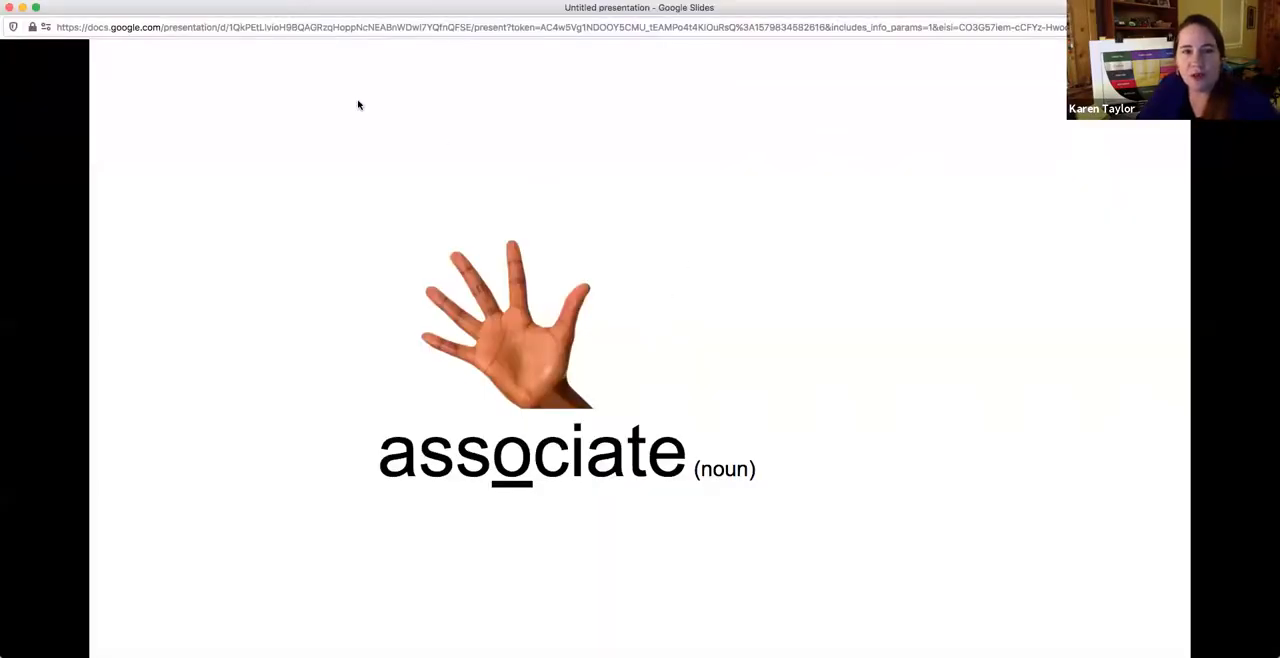
{"action": "mouse_move", "coordinate": [150, 70]}
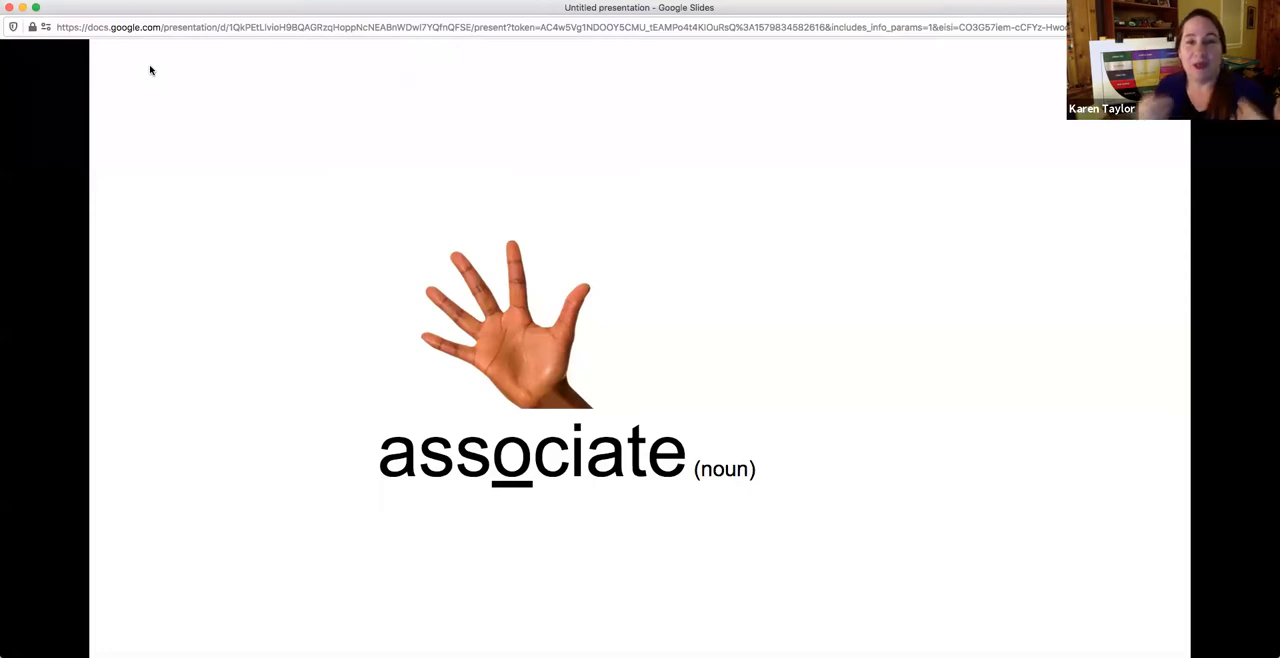
{"action": "mouse_move", "coordinate": [381, 88]}
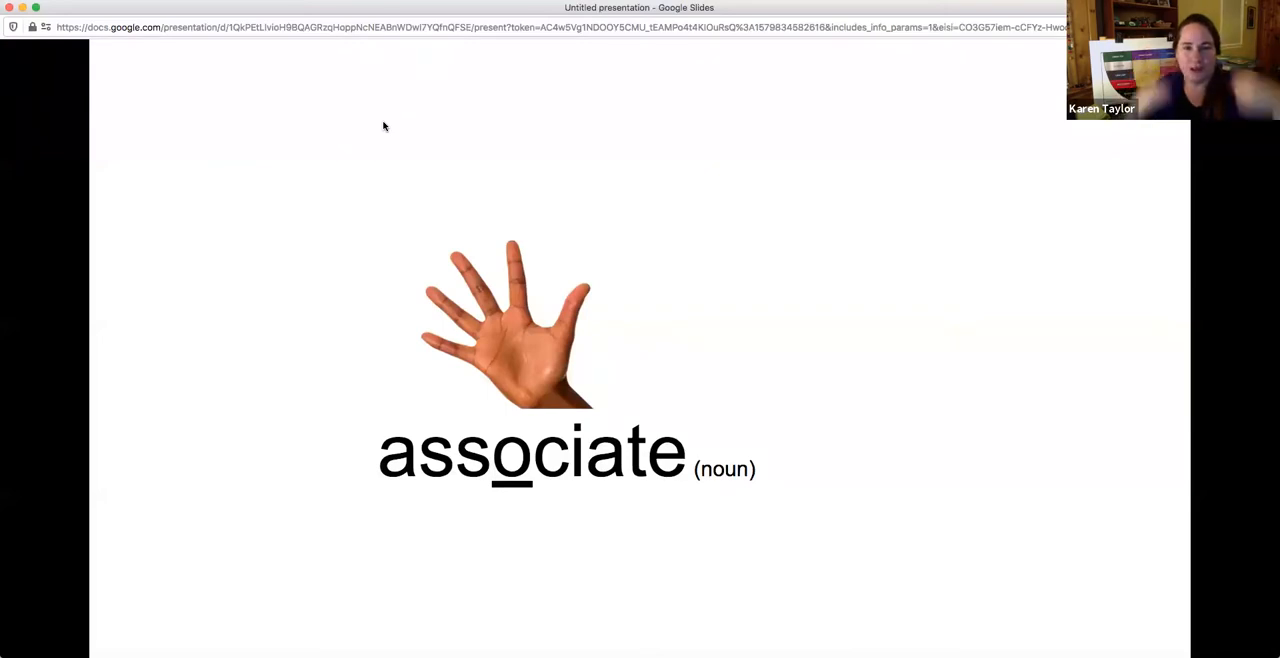
{"action": "mouse_move", "coordinate": [408, 107]}
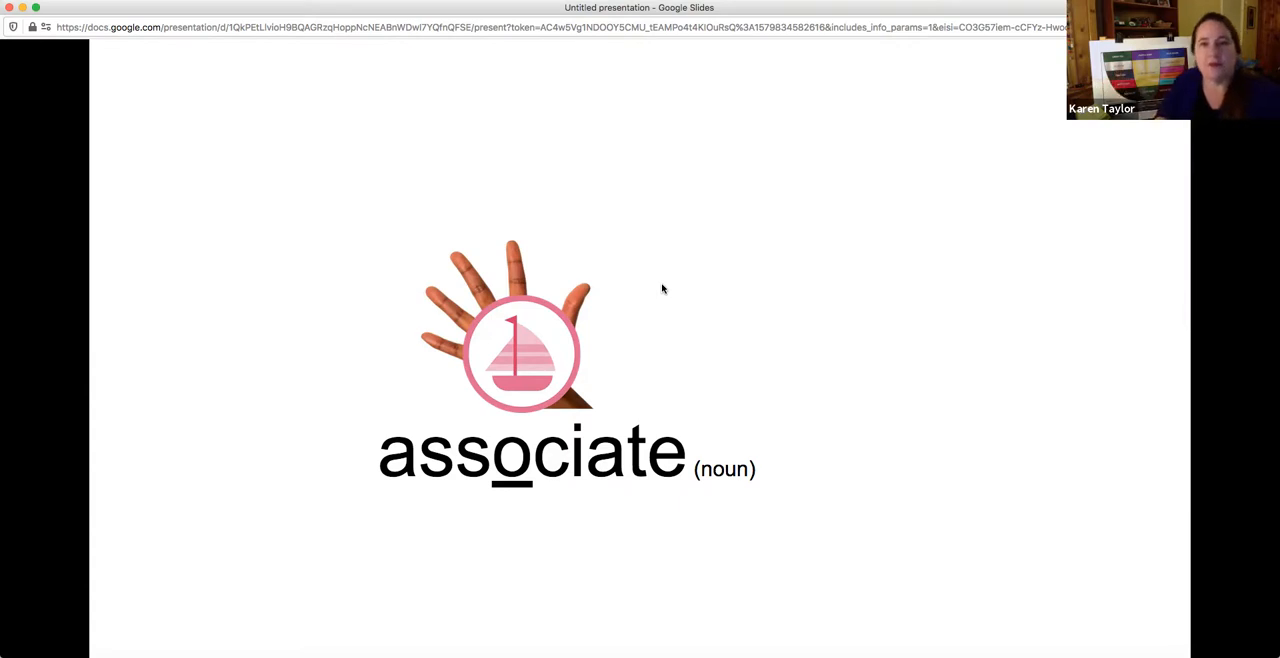
{"action": "mouse_move", "coordinate": [576, 240]}
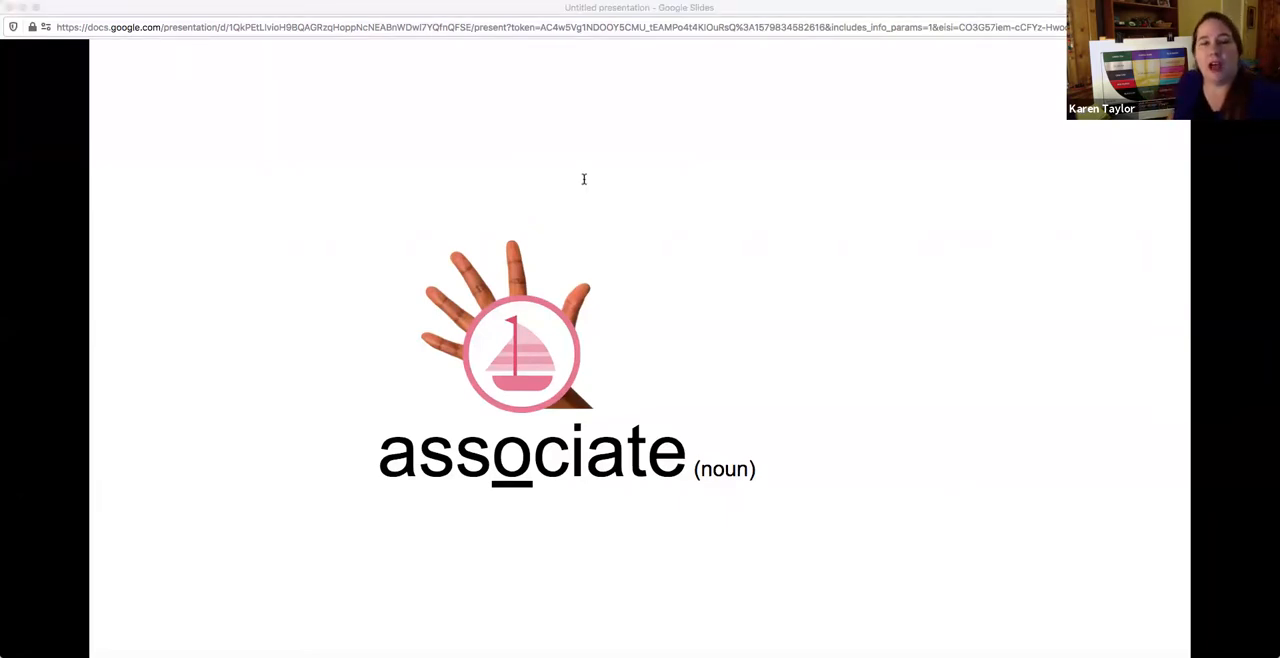
{"action": "mouse_move", "coordinate": [740, 227]}
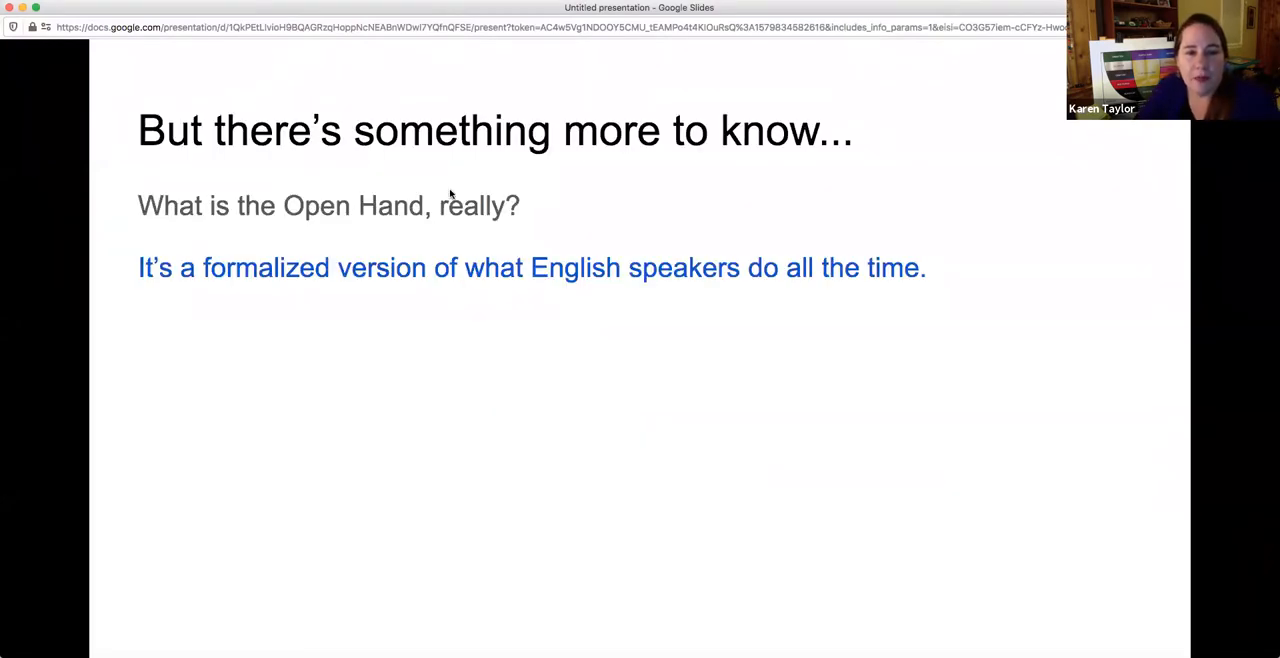
{"action": "mouse_move", "coordinate": [450, 195]}
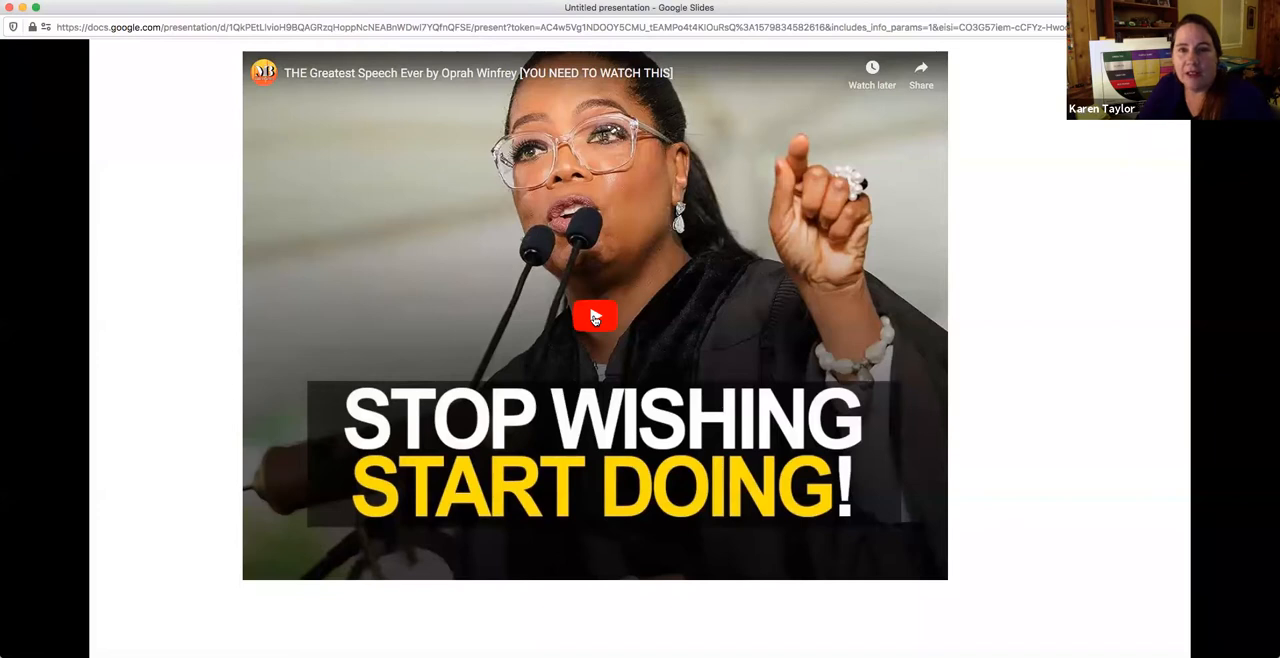
Step: Play the Oprah Winfrey speech video for about 20 seconds, then pause it
{"action": "left_click", "coordinate": [595, 317]}
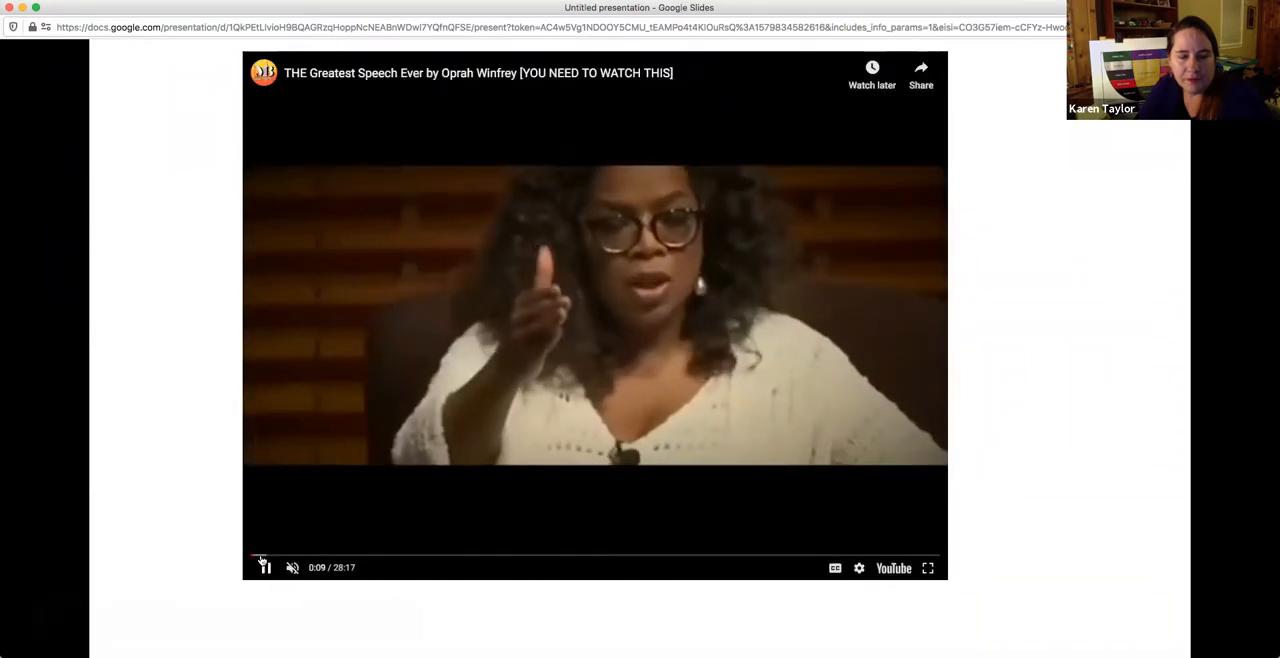
{"action": "left_click", "coordinate": [250, 557]}
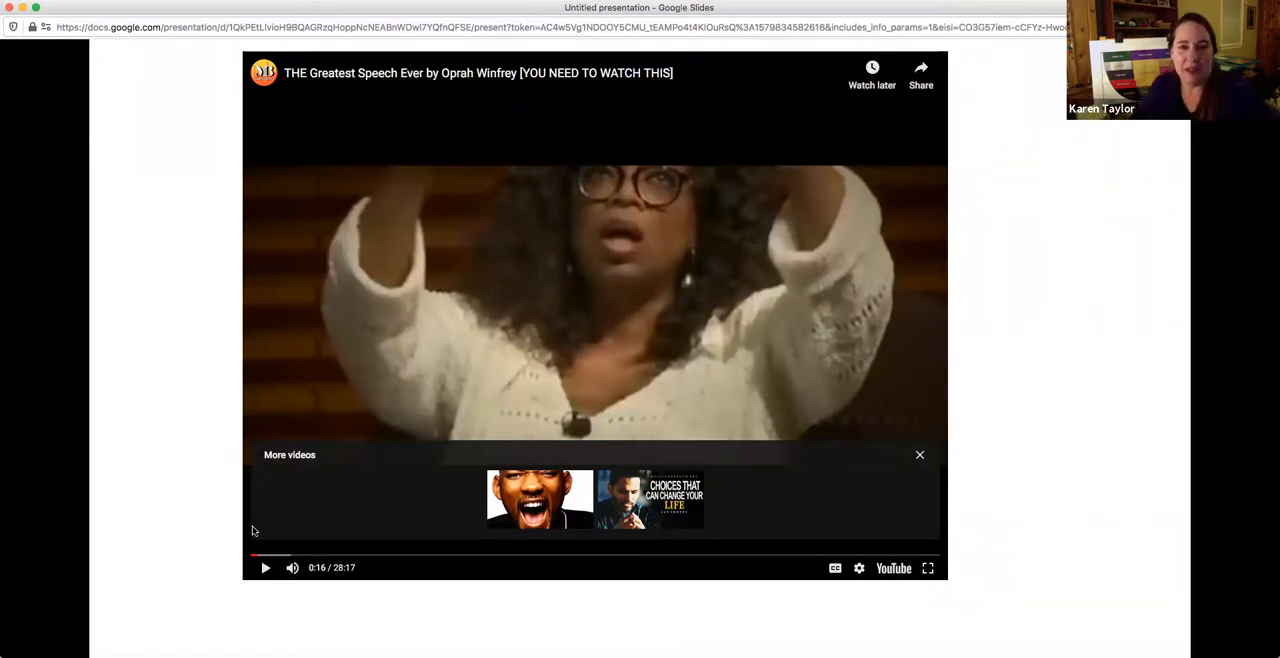
{"action": "mouse_move", "coordinate": [984, 258]}
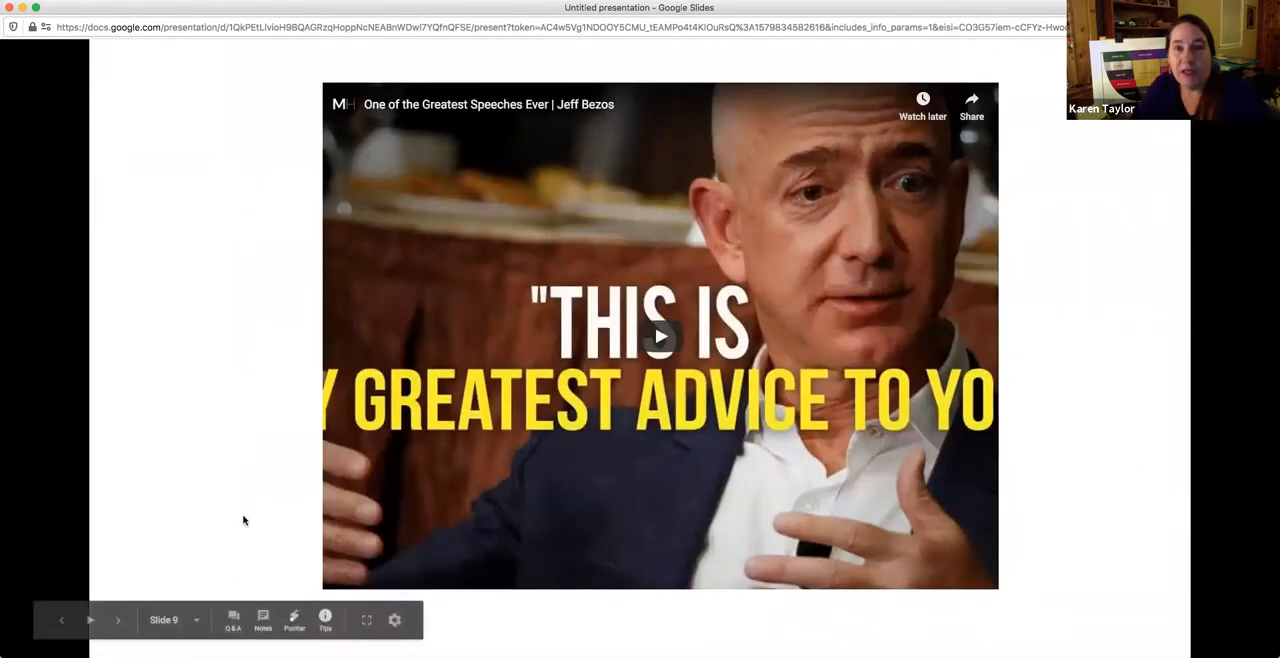
{"action": "mouse_move", "coordinate": [330, 528]}
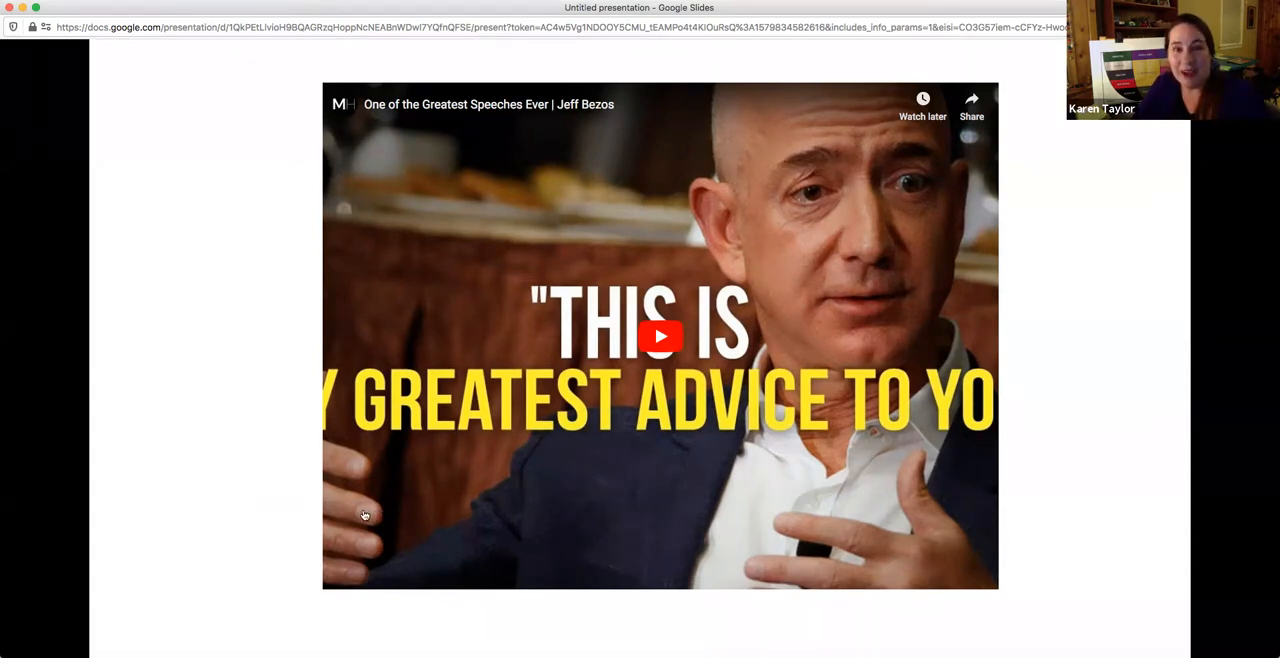
Step: Start playing the embedded Jeff Bezos speech video on slide 9
{"action": "left_click", "coordinate": [657, 336]}
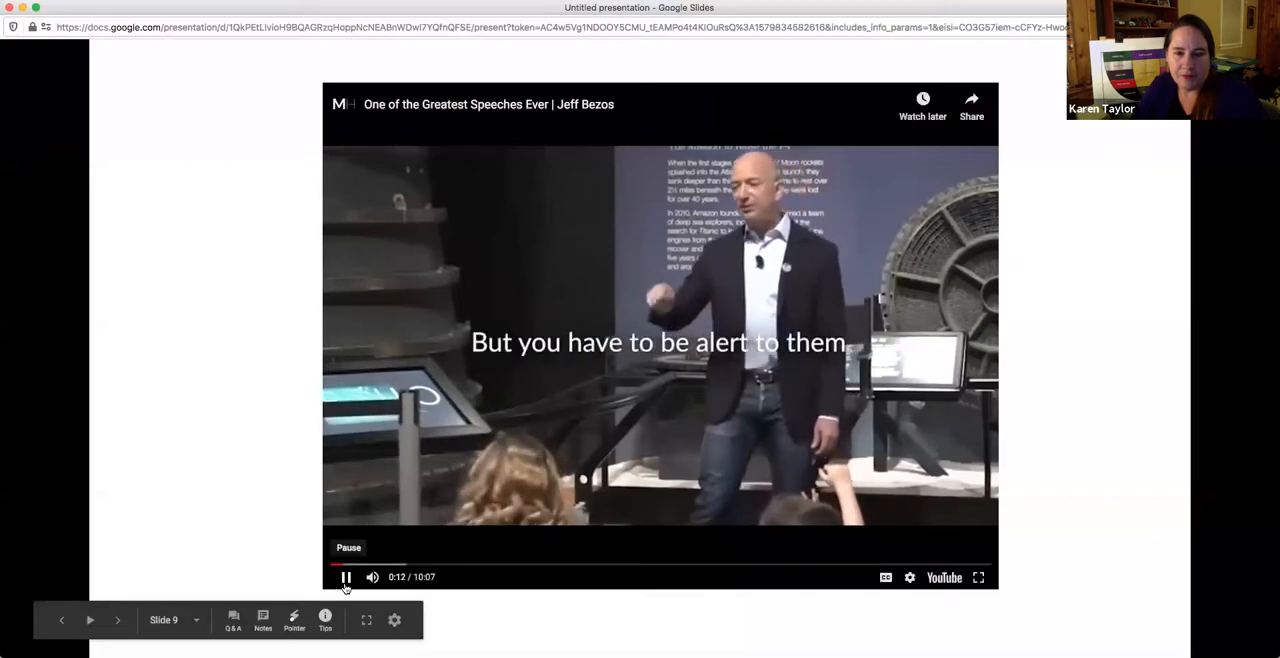
Step: Pause, resume and finally stop the Jeff Bezos speech video playback
{"action": "left_click", "coordinate": [345, 578]}
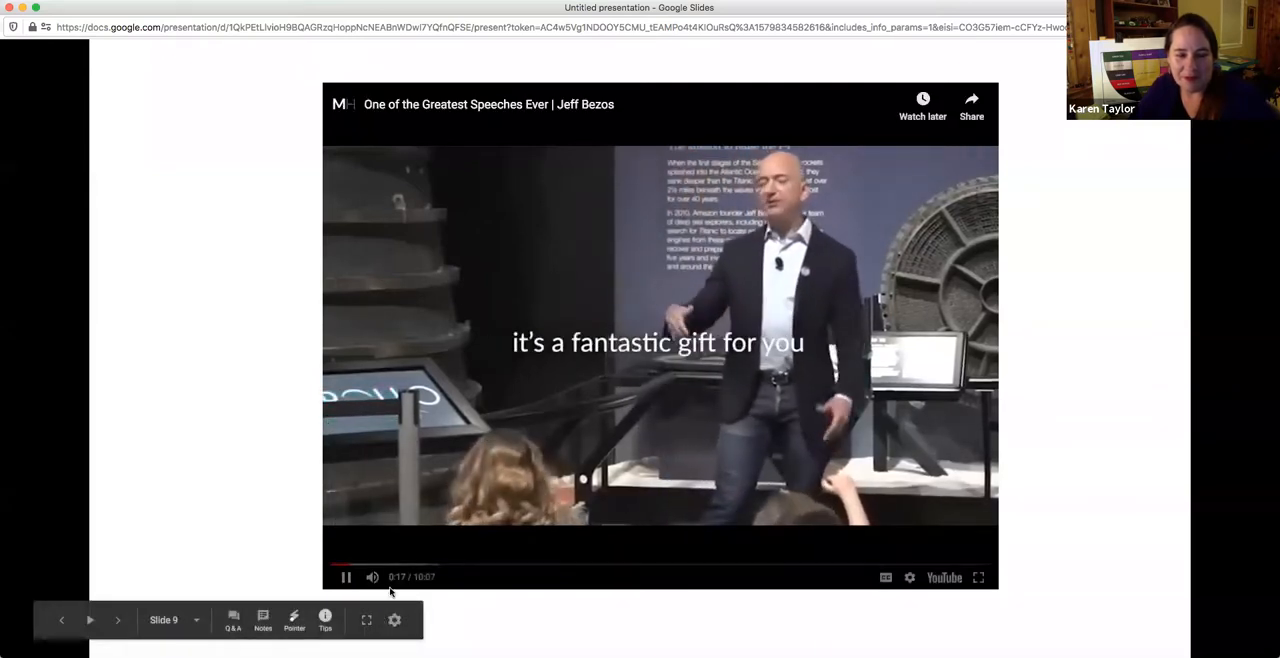
{"action": "left_click", "coordinate": [345, 577]}
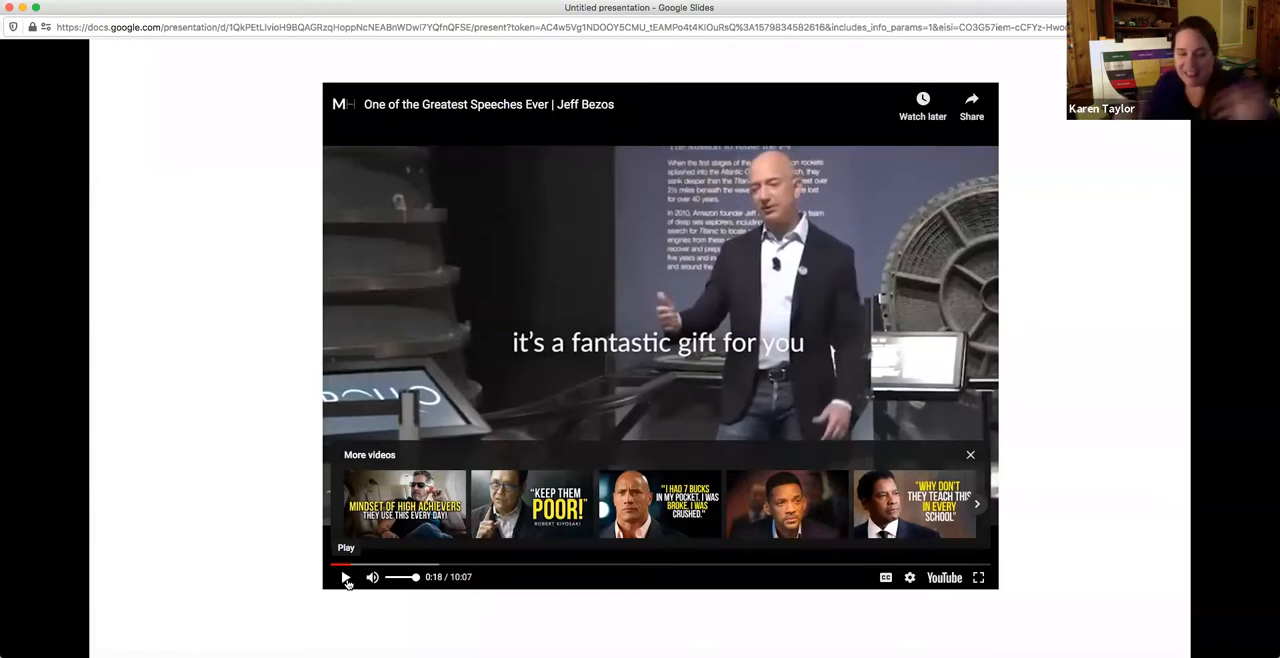
{"action": "left_click", "coordinate": [345, 577]}
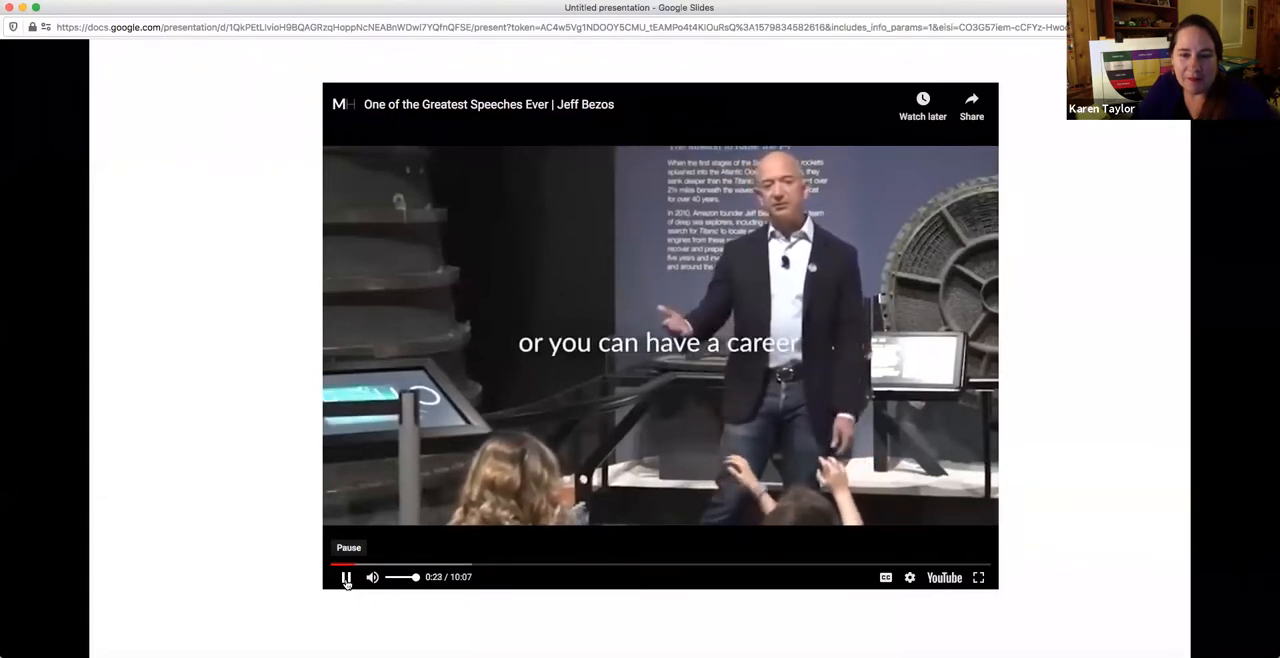
{"action": "left_click", "coordinate": [347, 578]}
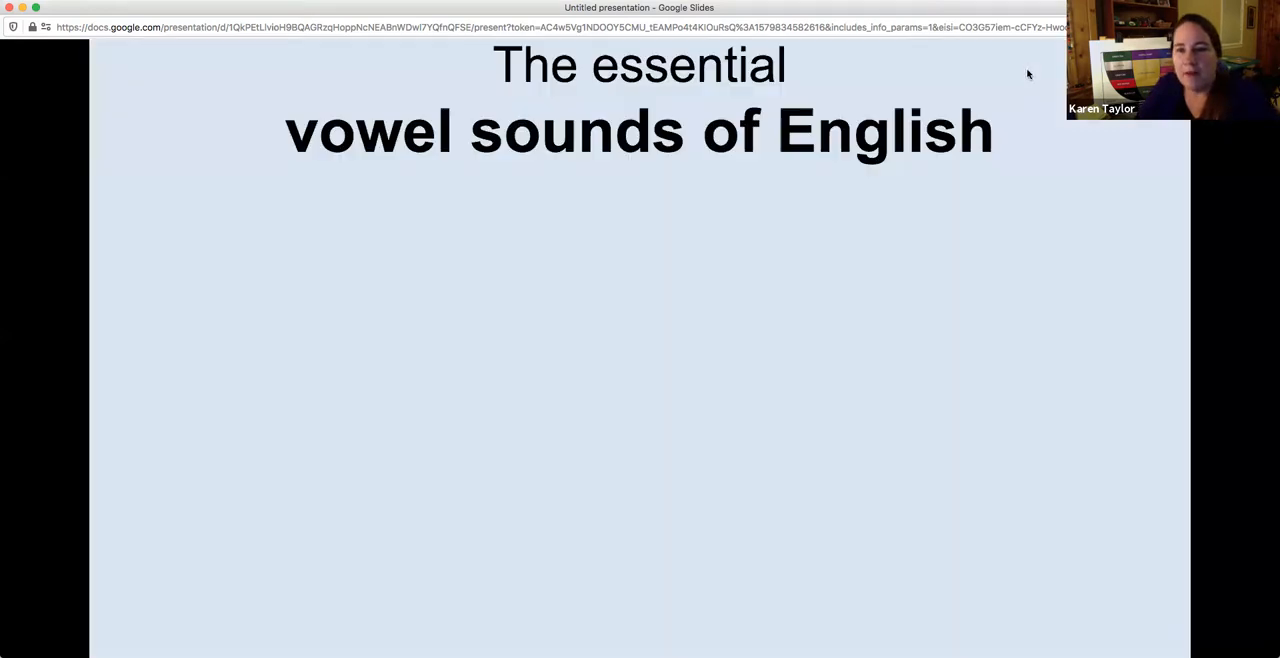
{"action": "mouse_move", "coordinate": [422, 187]}
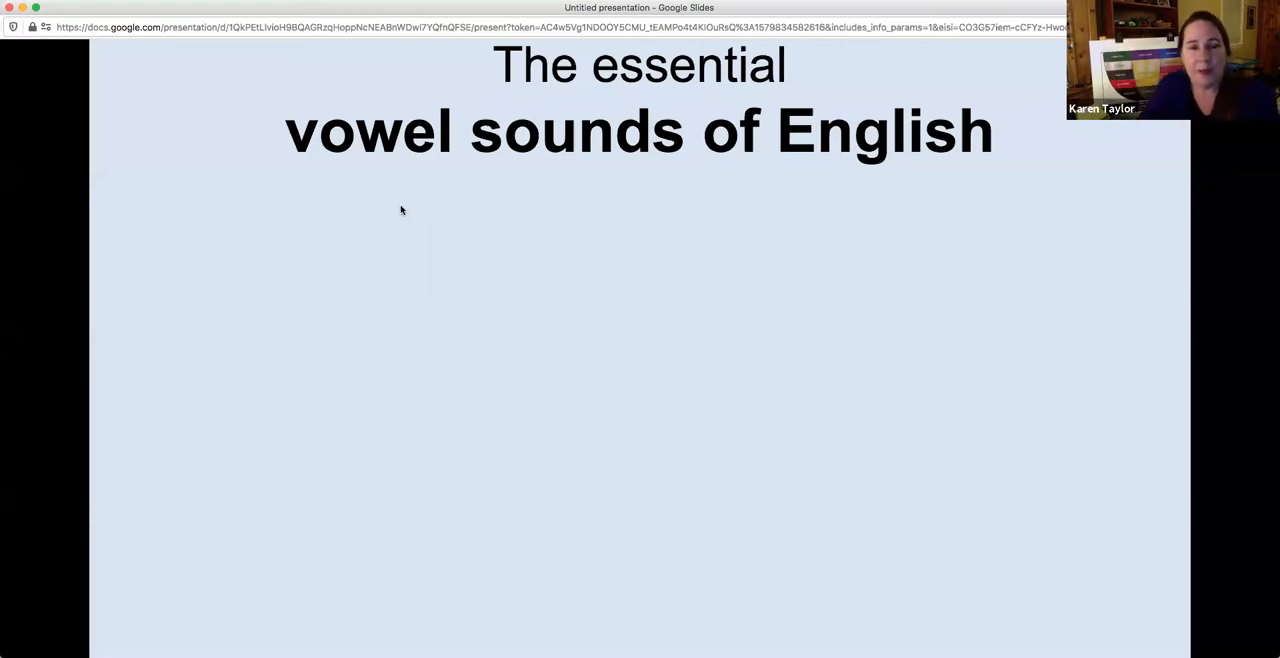
{"action": "mouse_move", "coordinate": [287, 107]}
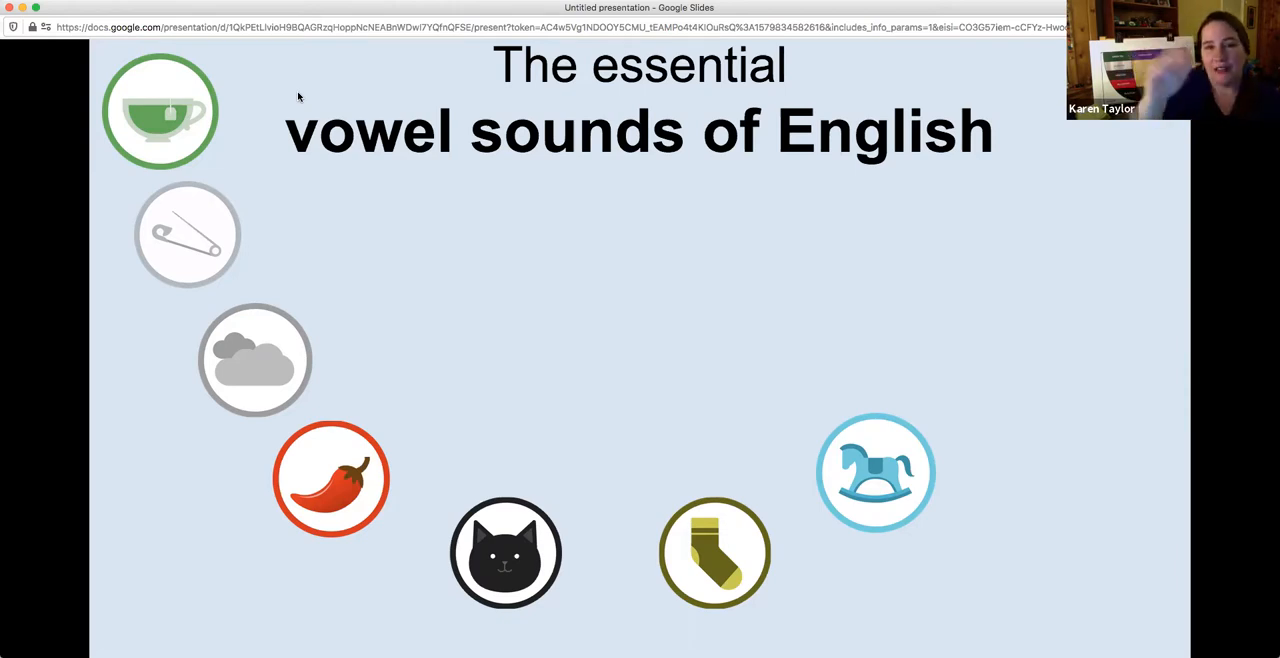
{"action": "mouse_move", "coordinate": [885, 473]}
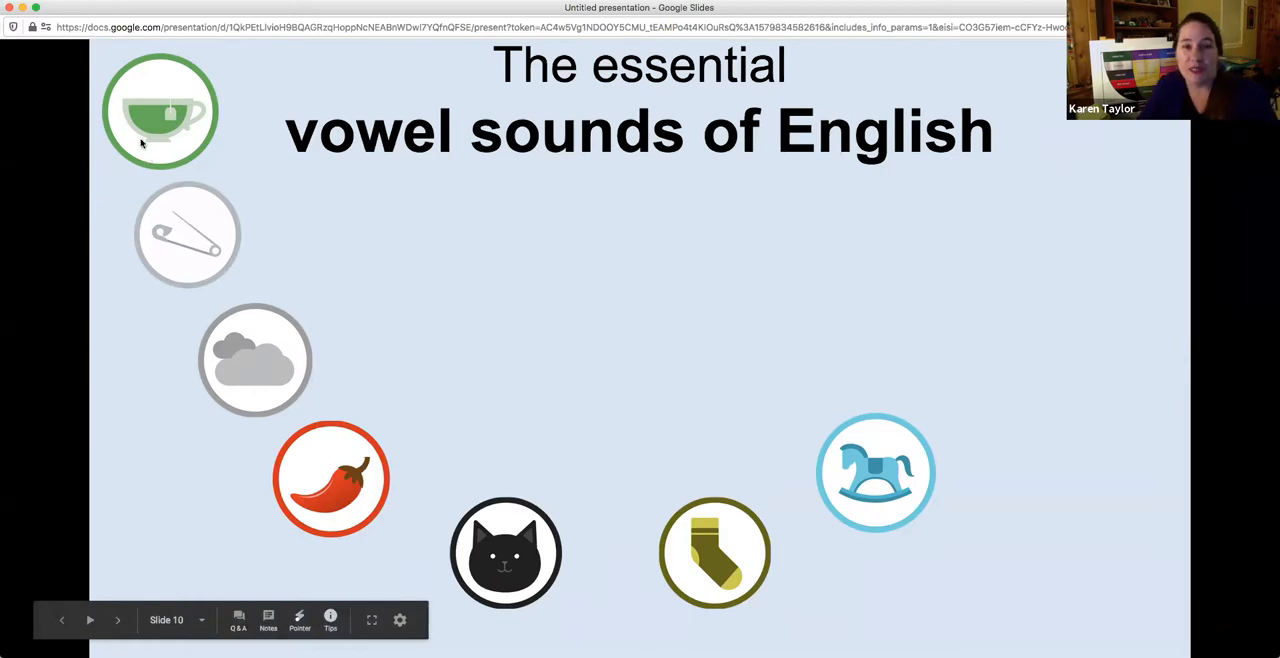
{"action": "mouse_move", "coordinate": [895, 431]}
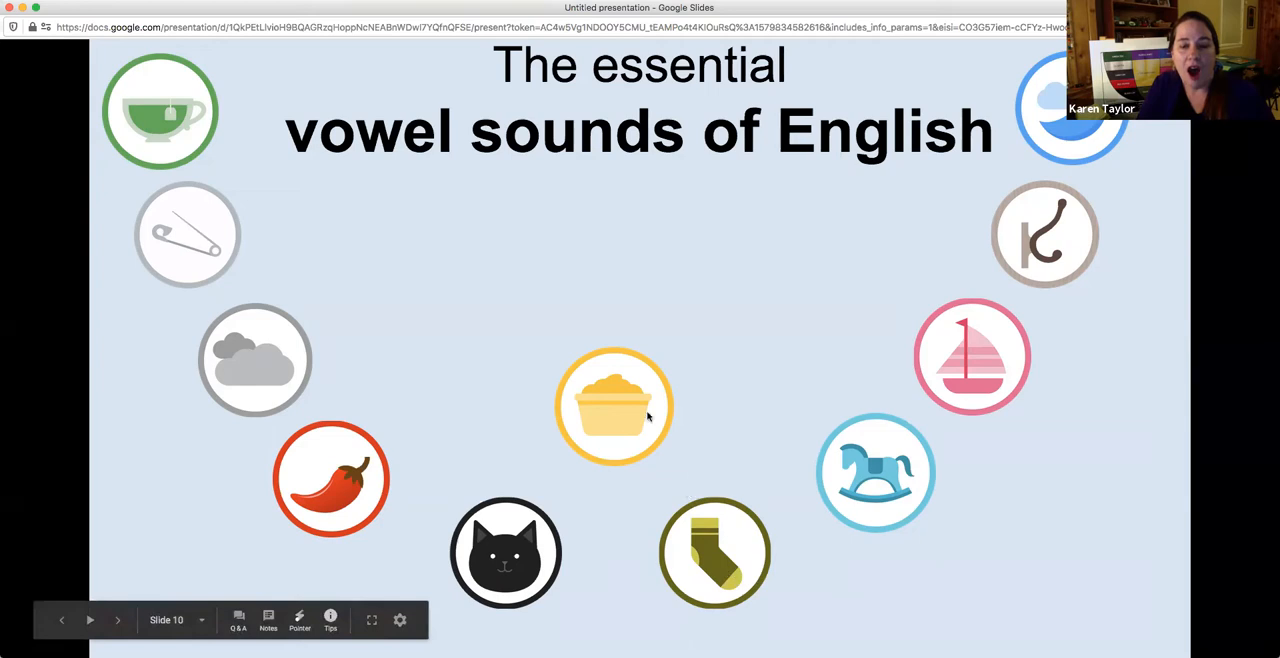
{"action": "mouse_move", "coordinate": [641, 404]}
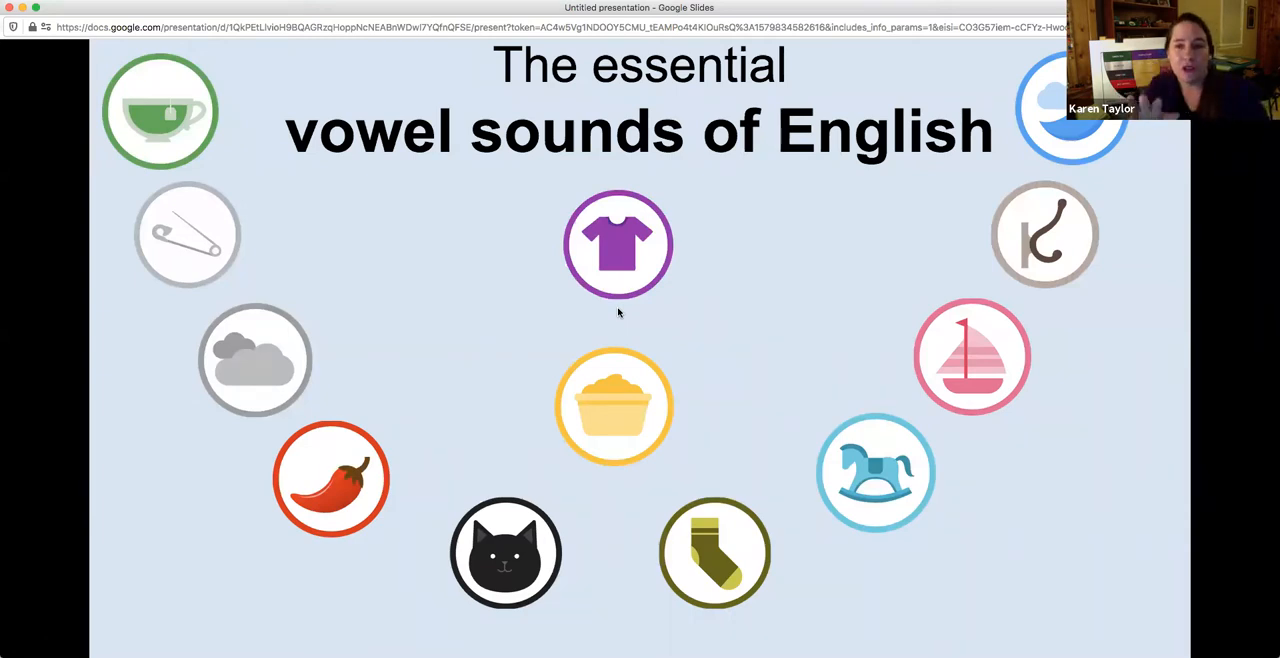
{"action": "mouse_move", "coordinate": [714, 327]}
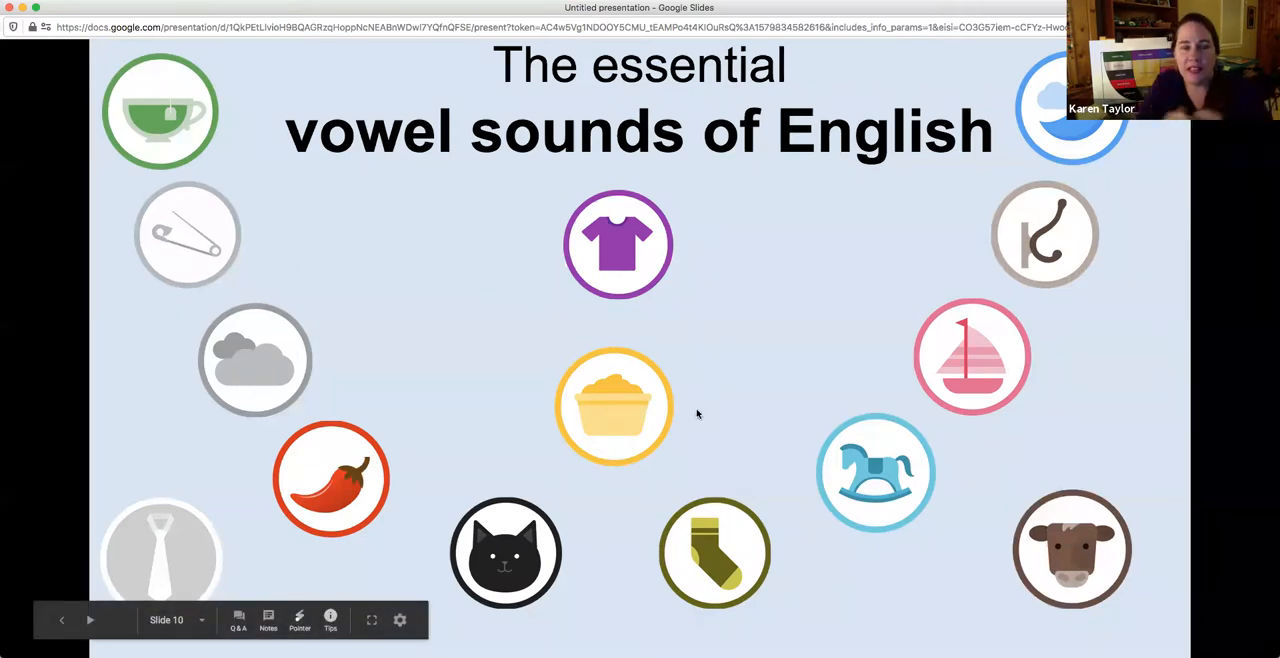
{"action": "mouse_move", "coordinate": [702, 346]}
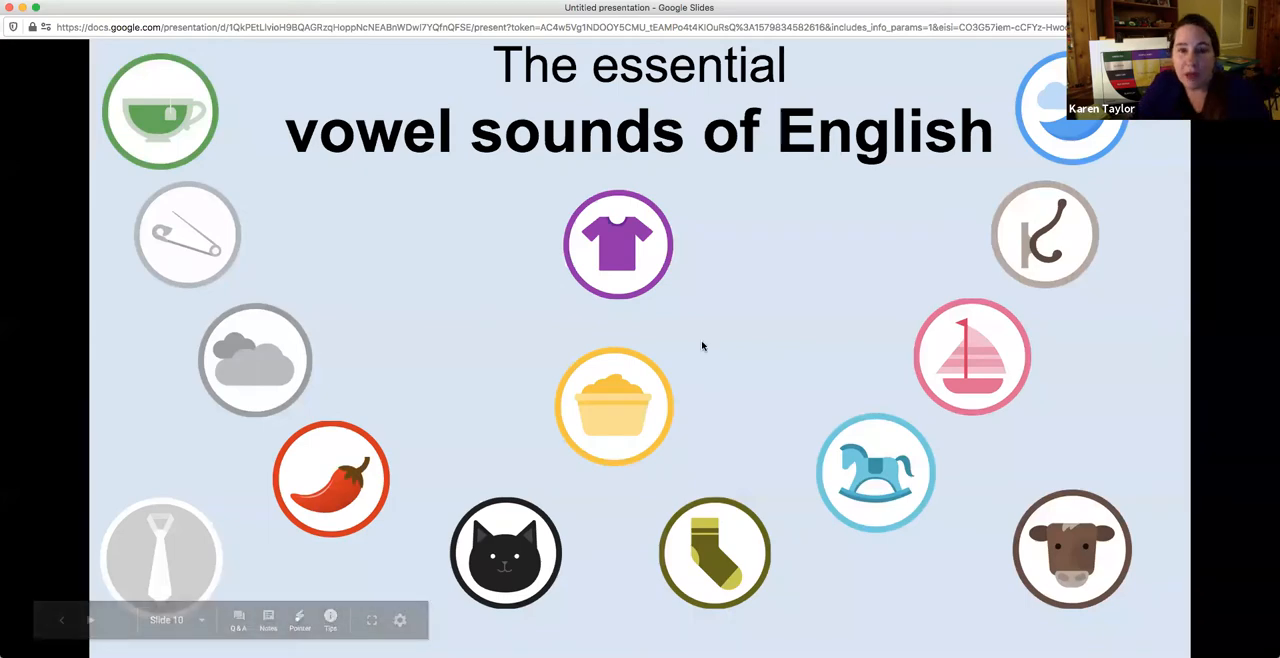